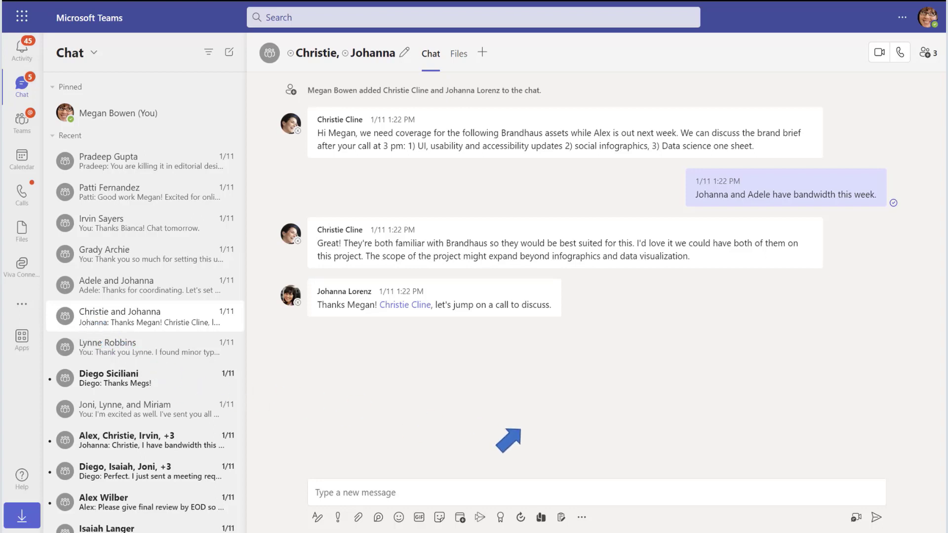
pyautogui.moveTo(837, 520)
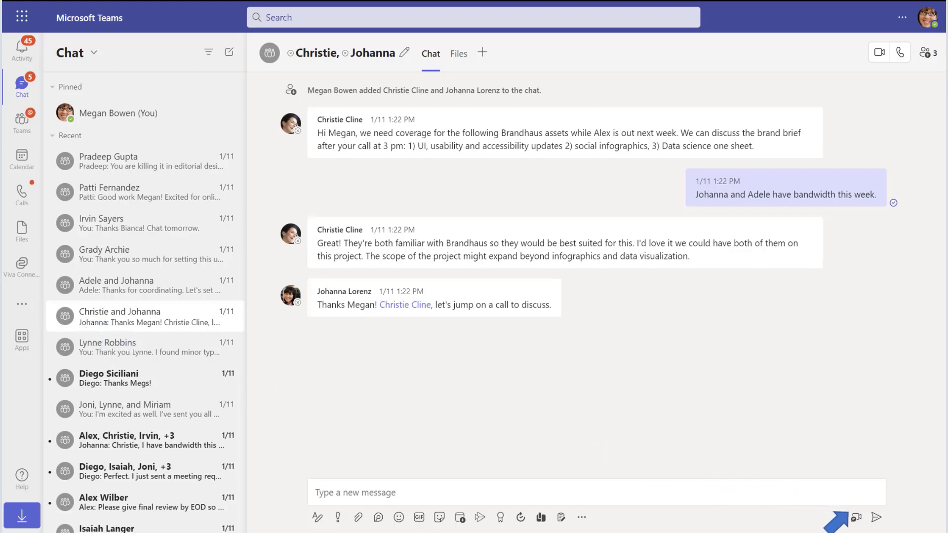
# Start the video clip recorder from the Christie and Johanna chat compose box.
pyautogui.click(855, 518)
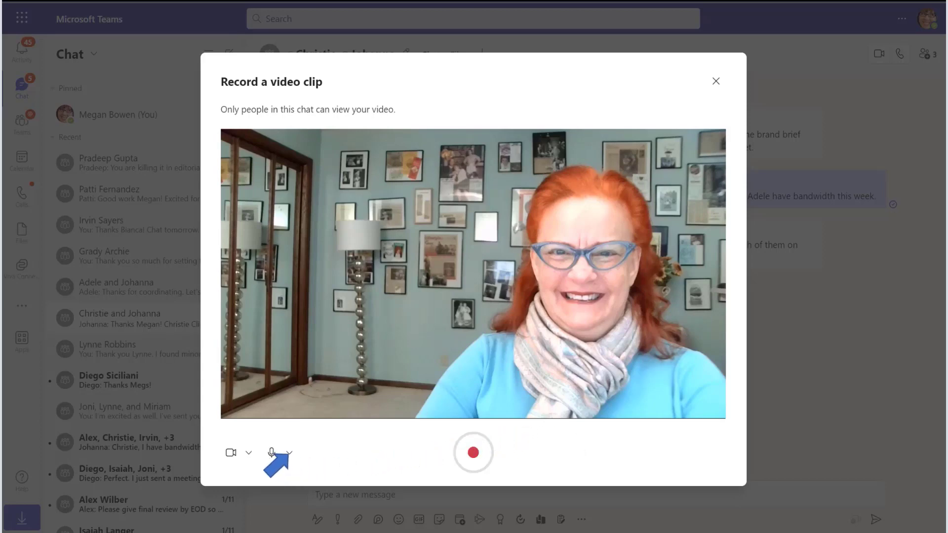
# Review the microphone and camera choices, keeping the CC HD webcam selected.
pyautogui.click(290, 452)
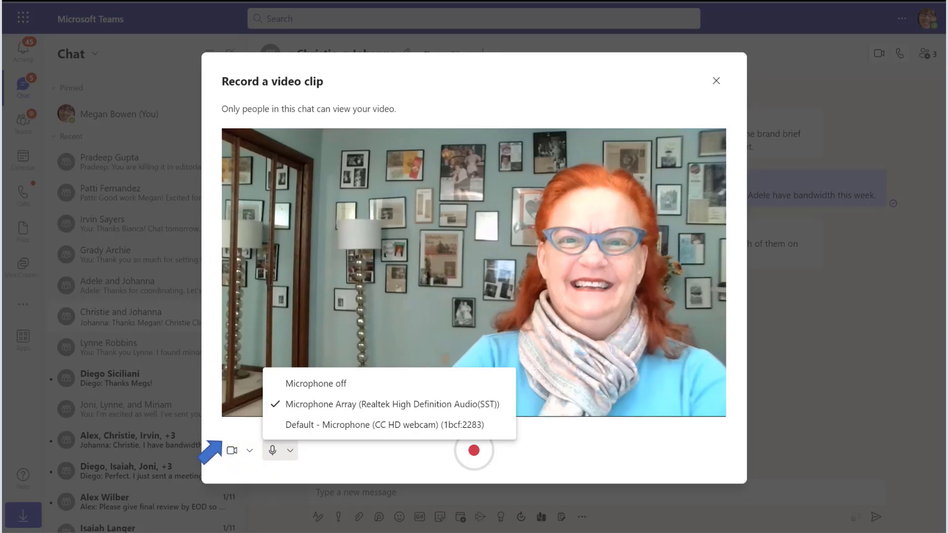
pyautogui.click(249, 452)
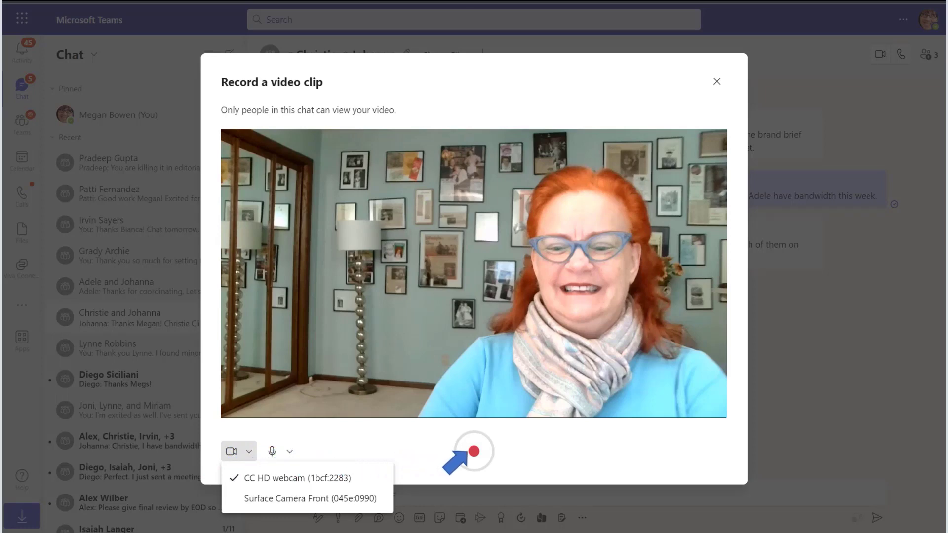
# Record a four-second clip and send it as a message to the chat.
pyautogui.click(474, 451)
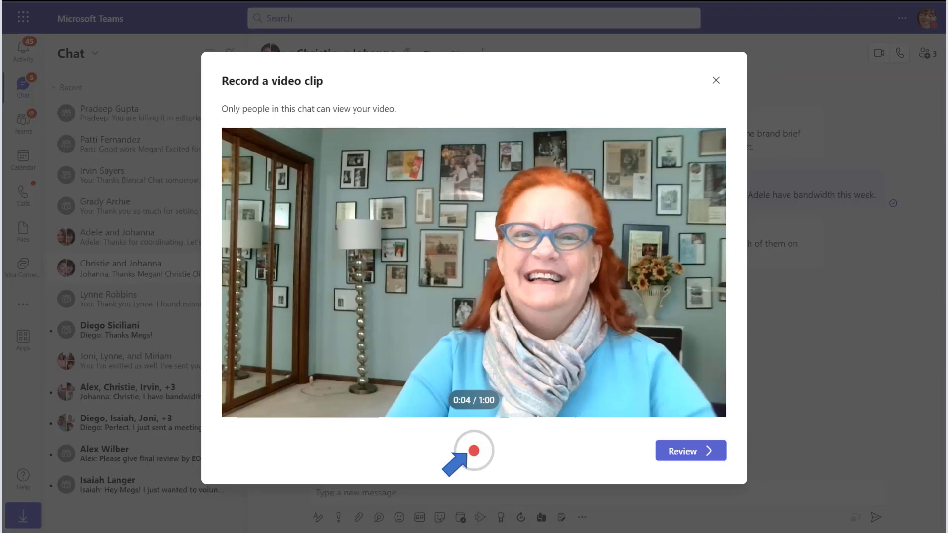
pyautogui.moveTo(481, 456)
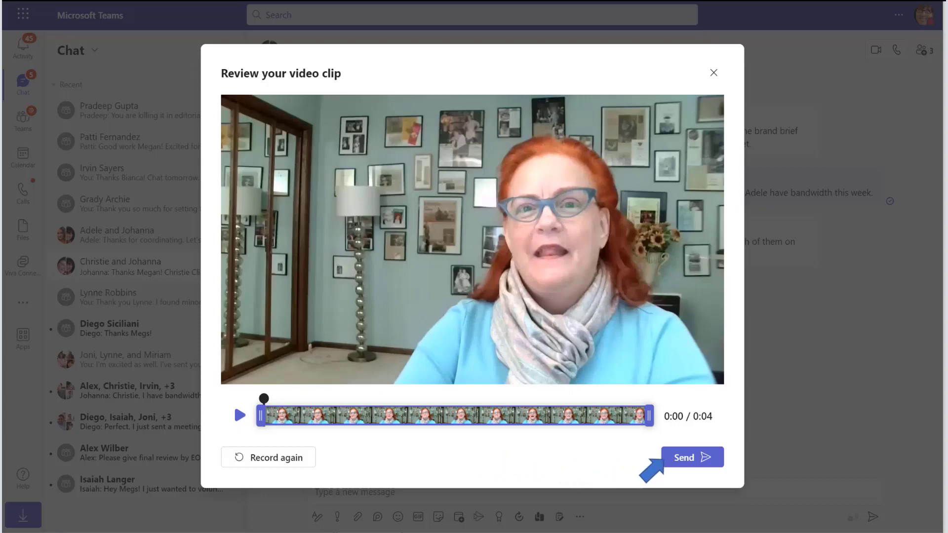
pyautogui.click(692, 457)
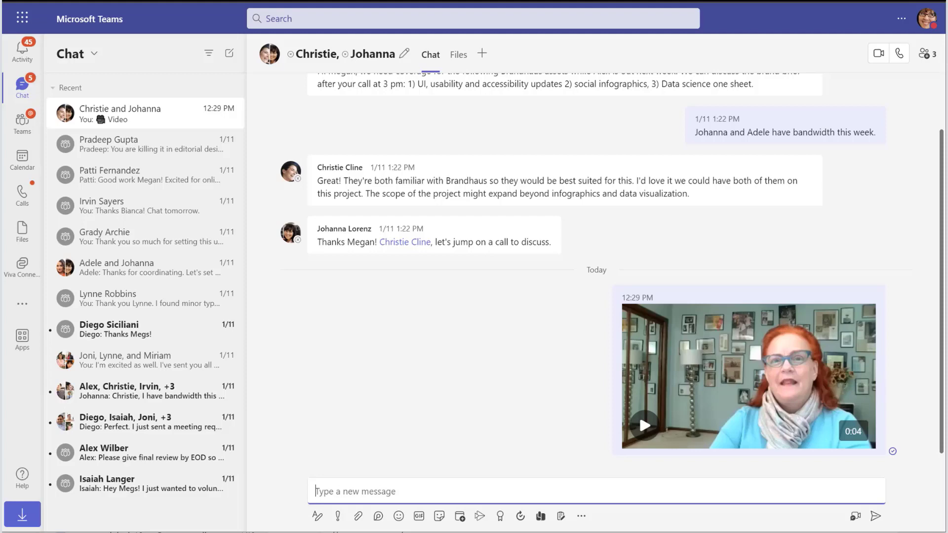